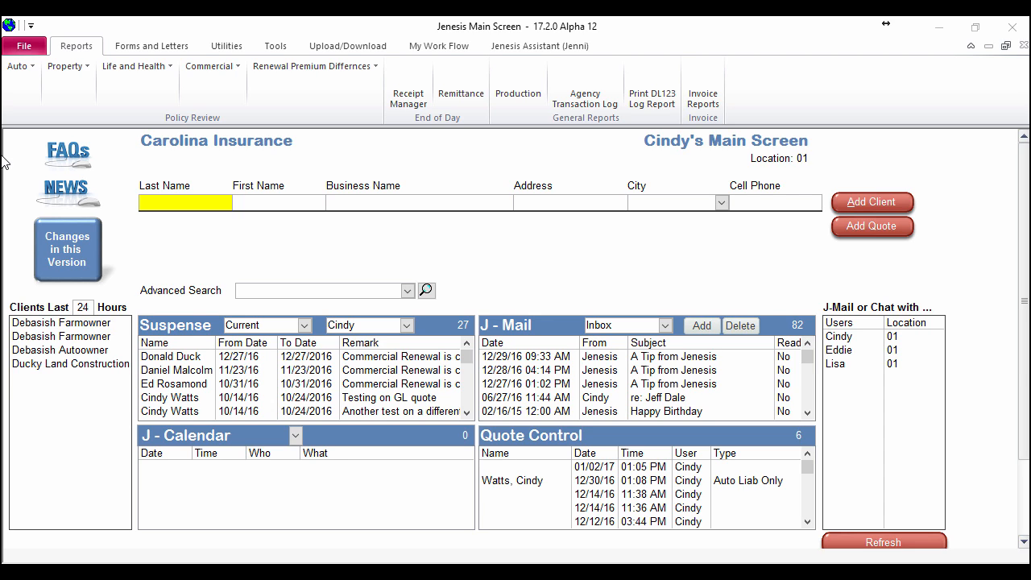
mouse_move(380, 245)
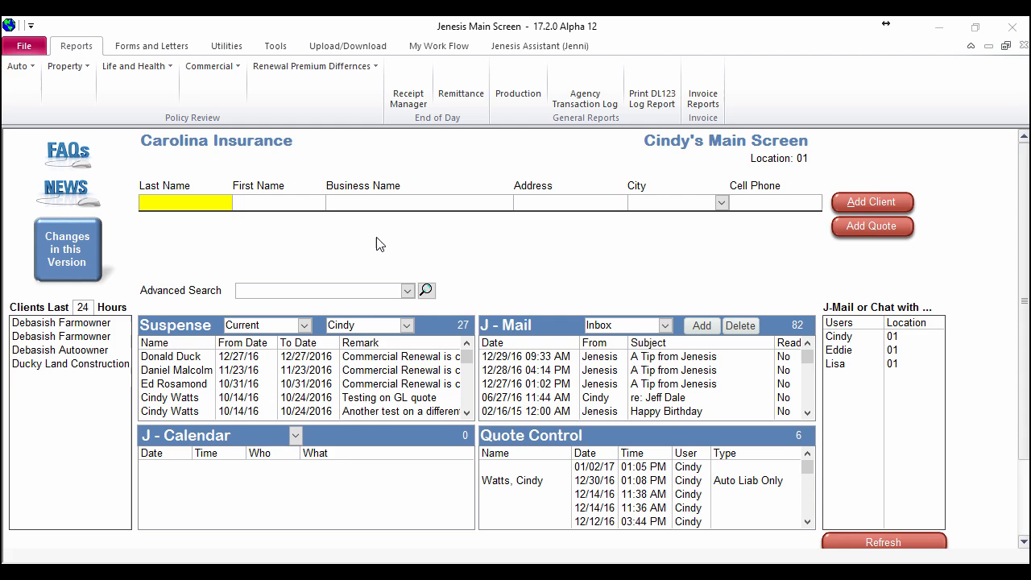
mouse_move(403, 225)
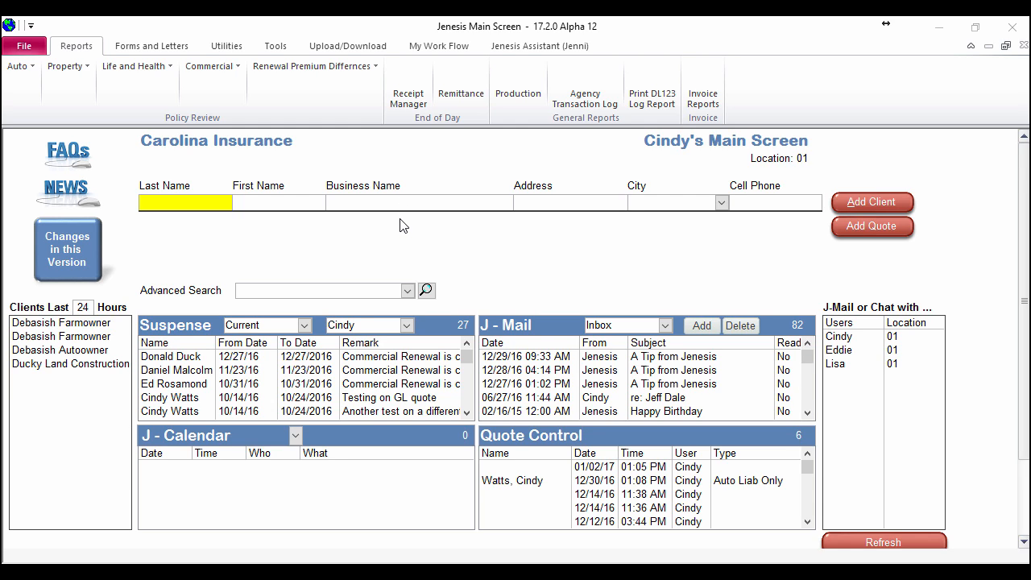
mouse_move(239, 90)
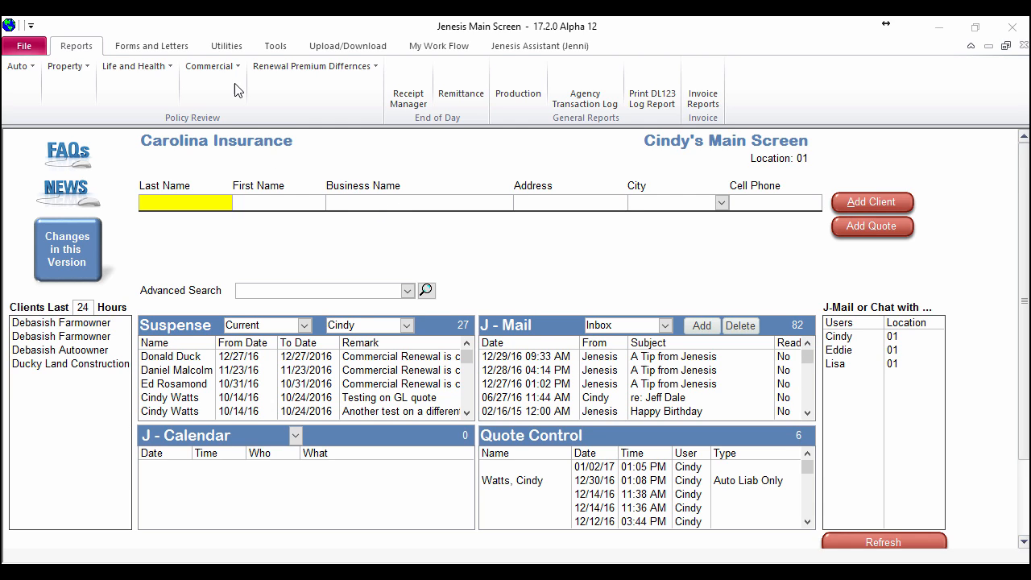
Show the Utilities options for agency, user and company setup.
click(225, 45)
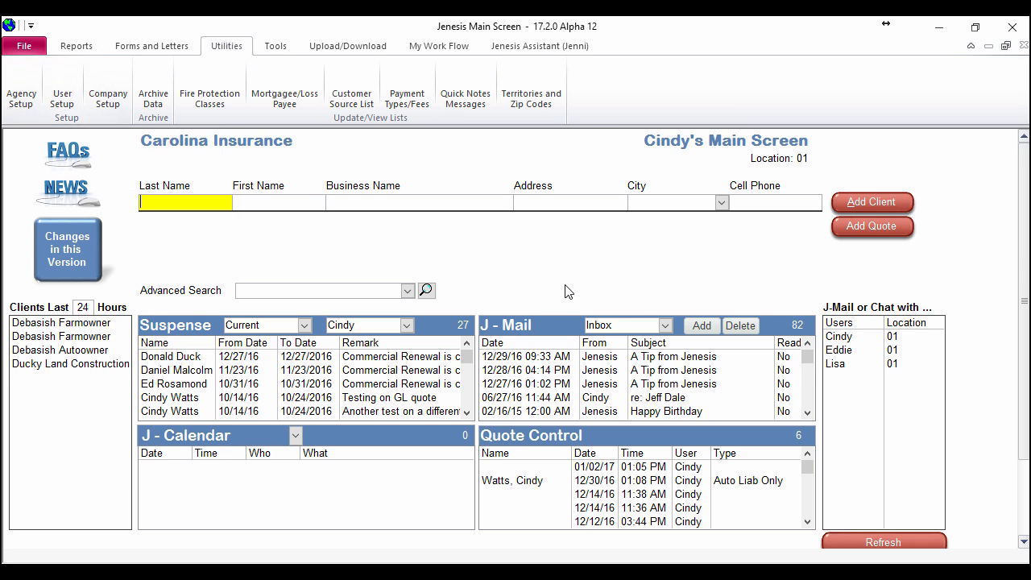
mouse_move(564, 273)
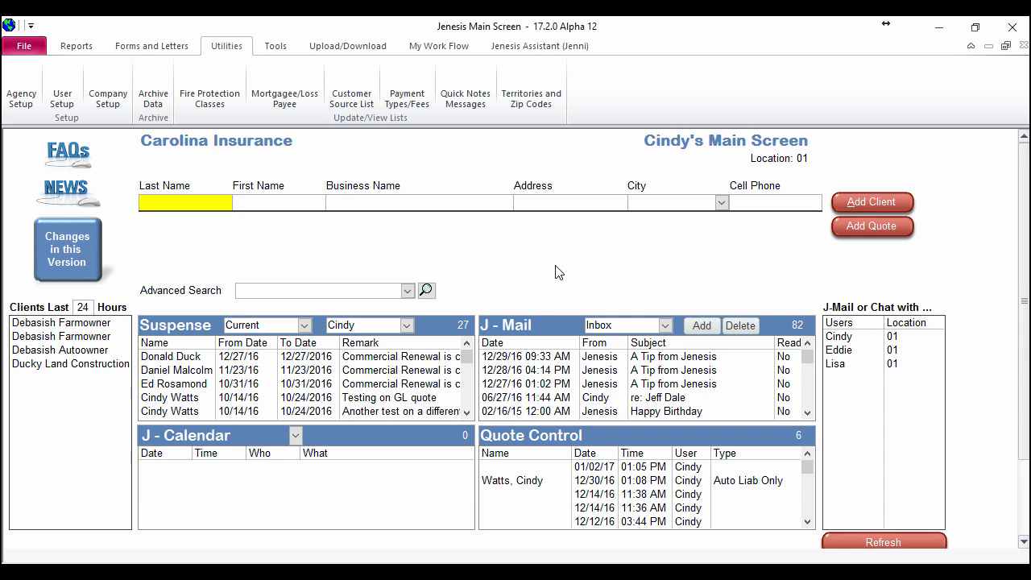
mouse_move(546, 265)
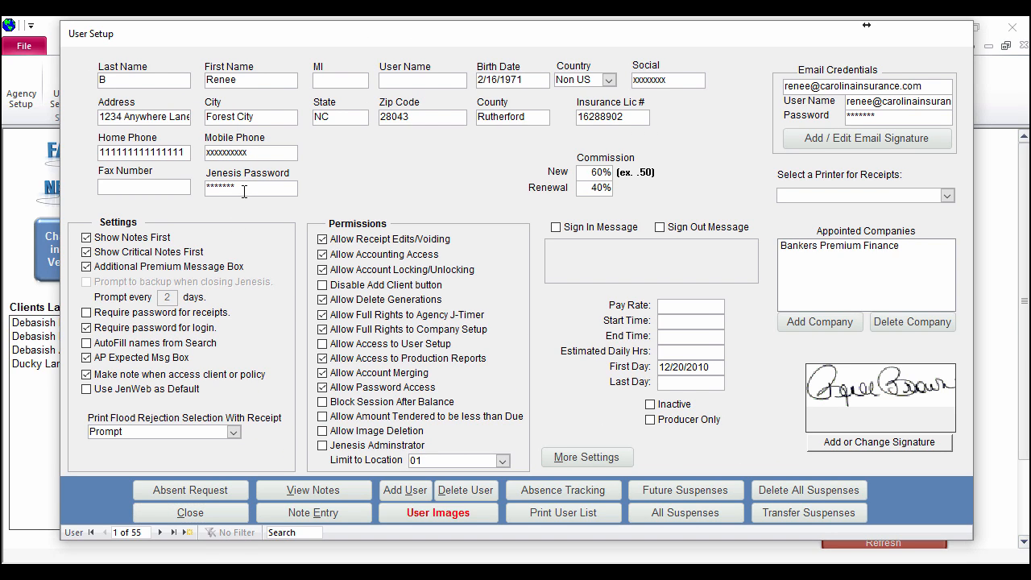
Select Renee's current Jenesis password in User Setup to replace it with a new one.
triple_click(251, 187)
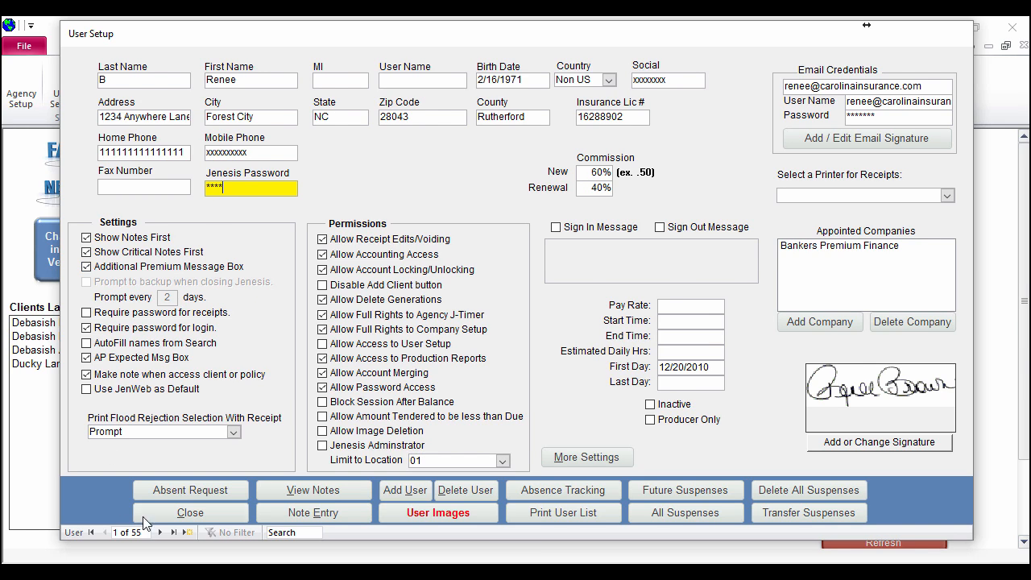
Close the User Setup record and sign out, leaving the sign-in screen awaiting Cindy's password.
click(190, 513)
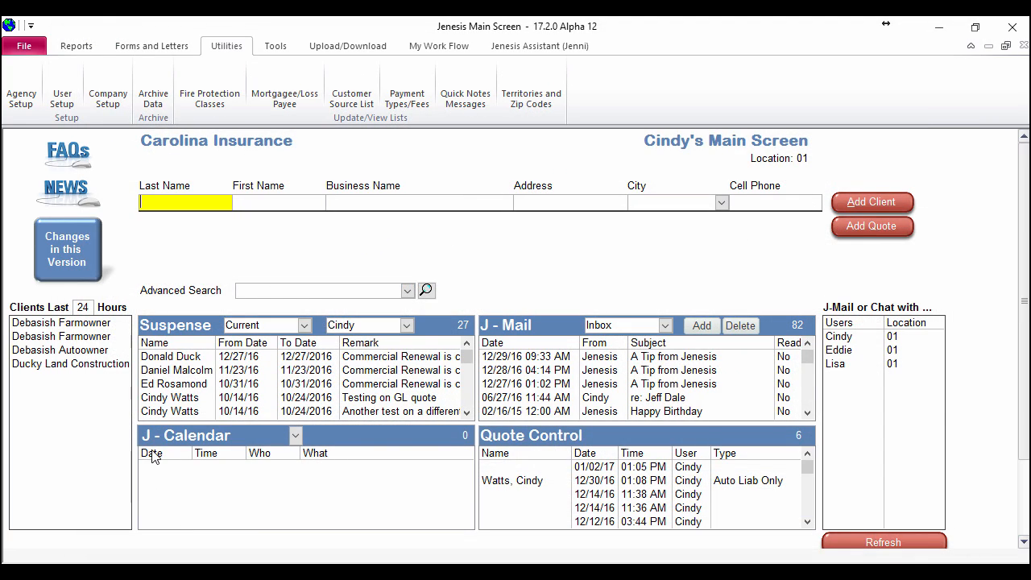
scroll(down, 3)
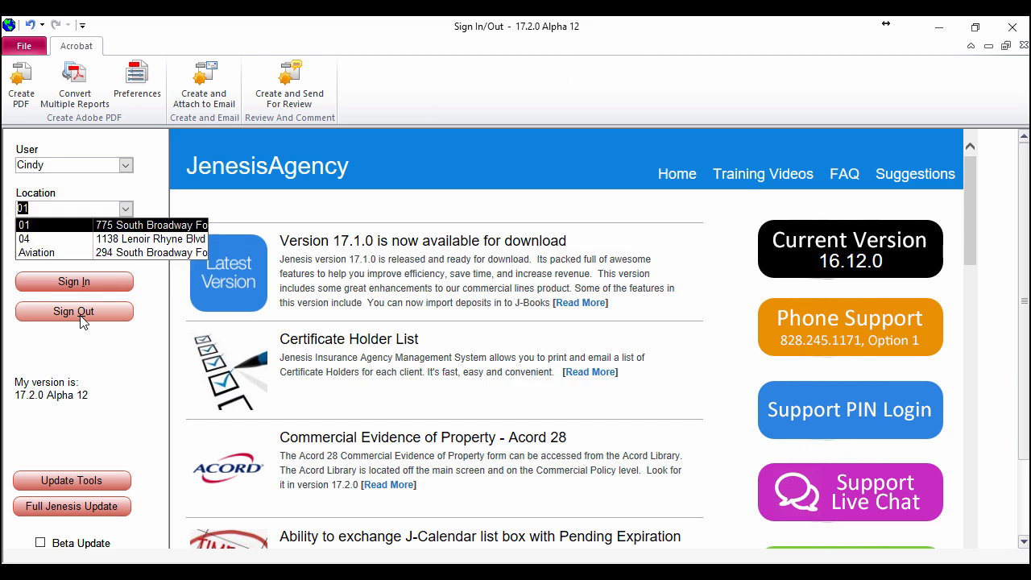
click(25, 224)
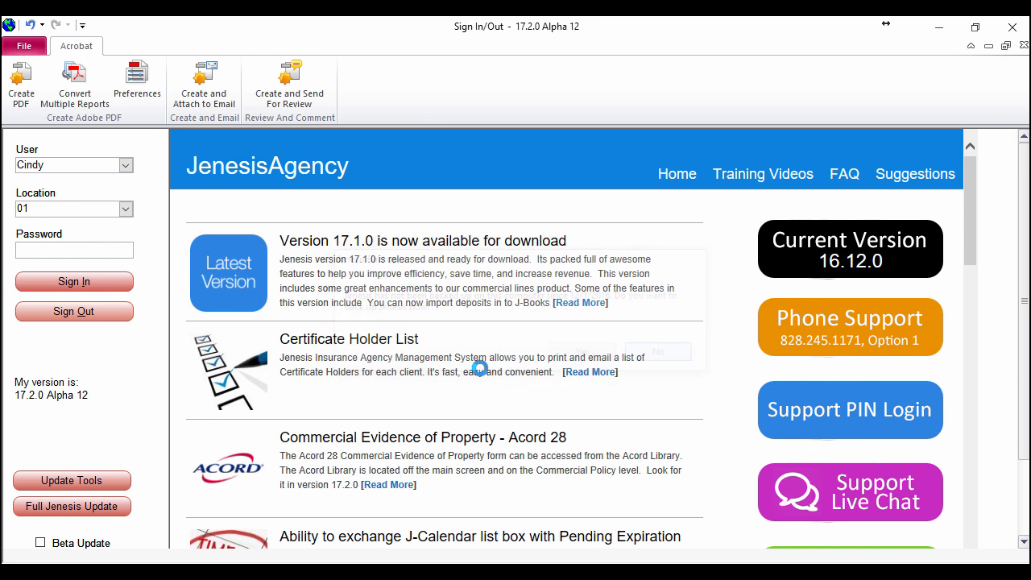